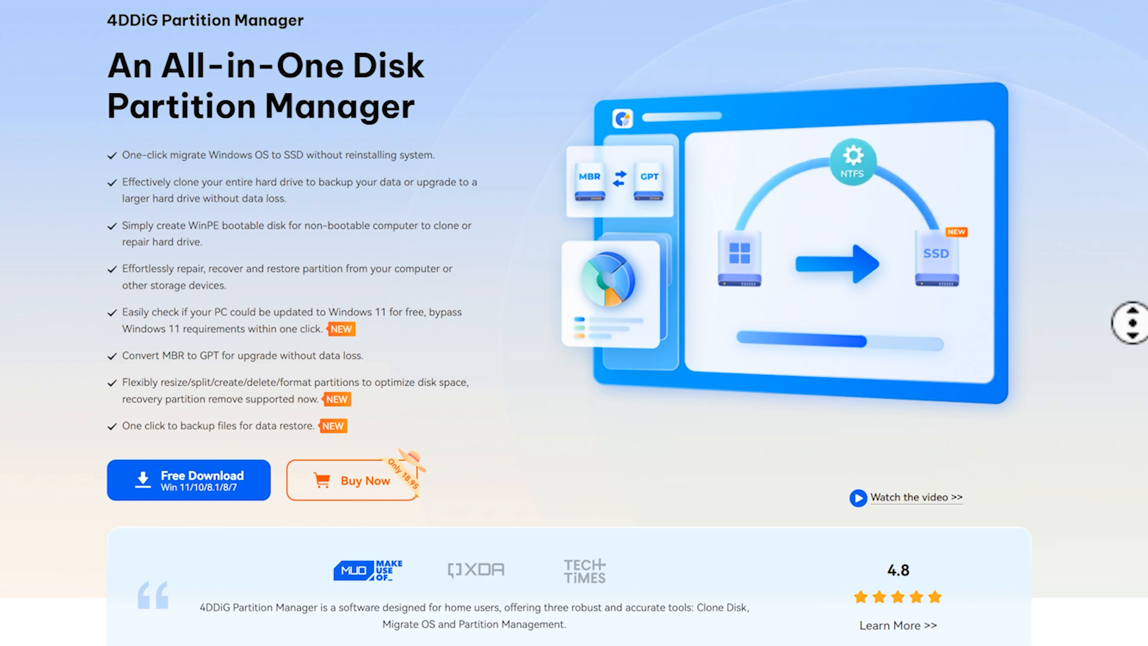
- Scroll through the drives listed under This PC in File Explorer
{"action": "scroll", "scroll_direction": "down", "scroll_amount": 3}
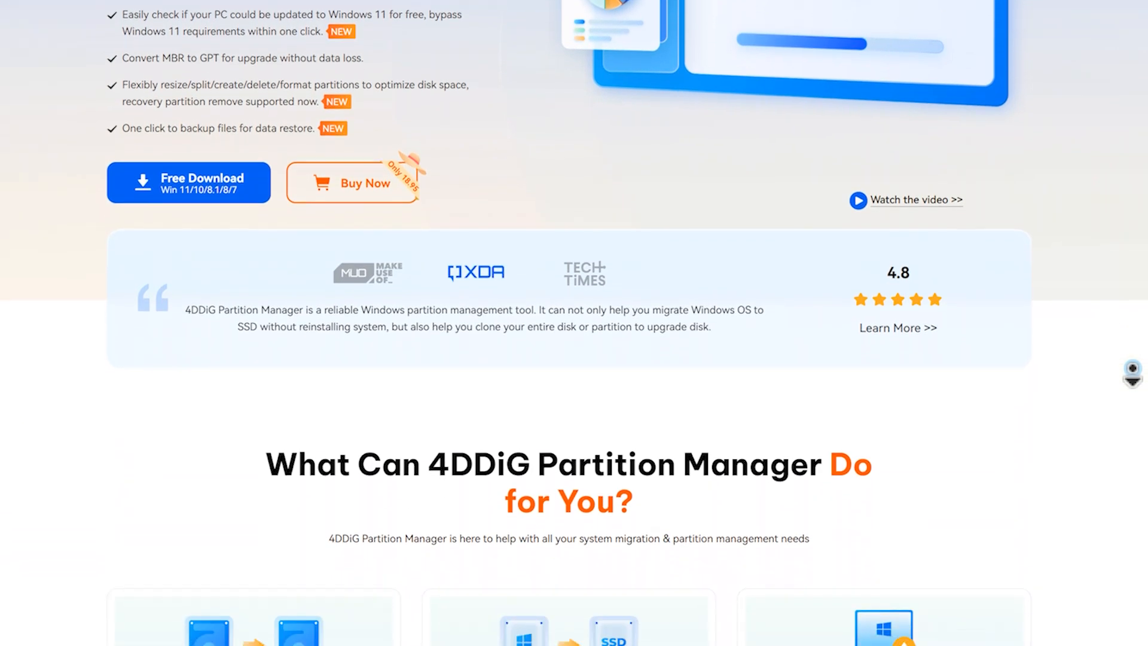
{"action": "scroll", "scroll_direction": "down", "scroll_amount": 3}
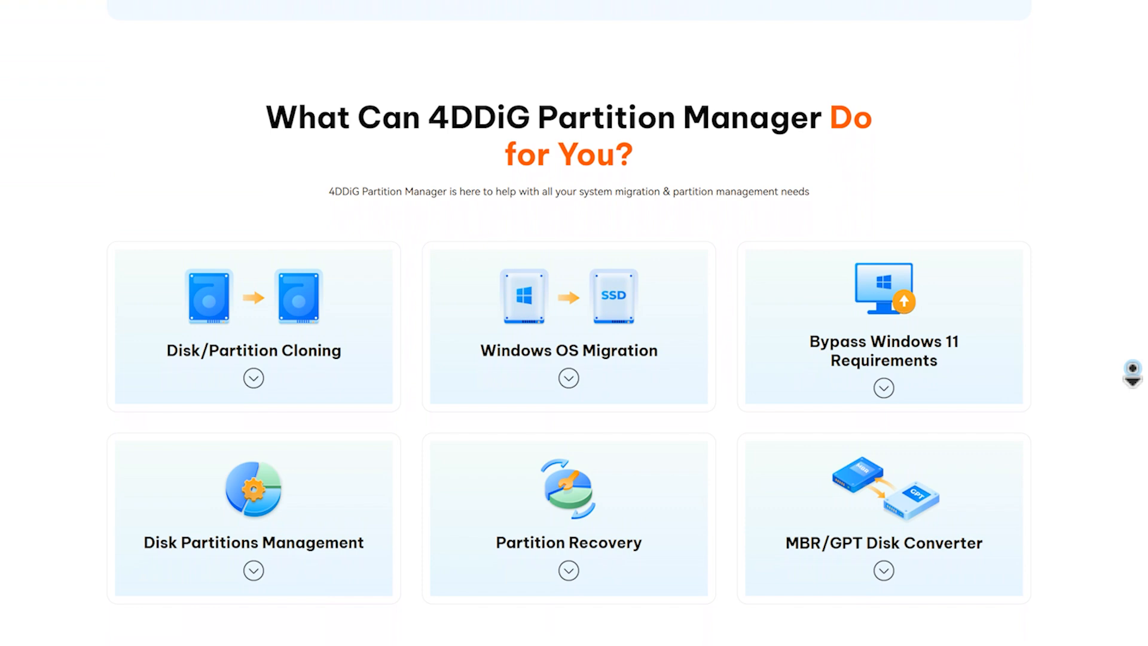
{"action": "scroll", "scroll_direction": "down", "scroll_amount": 3}
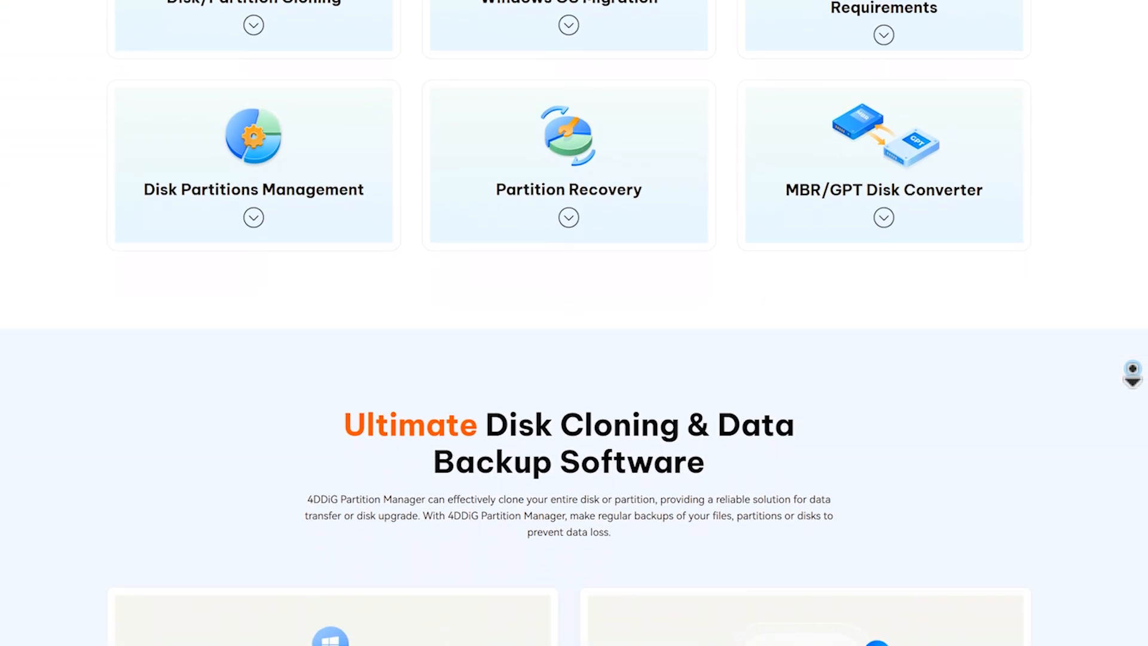
{"action": "scroll", "scroll_direction": "down", "scroll_amount": 3}
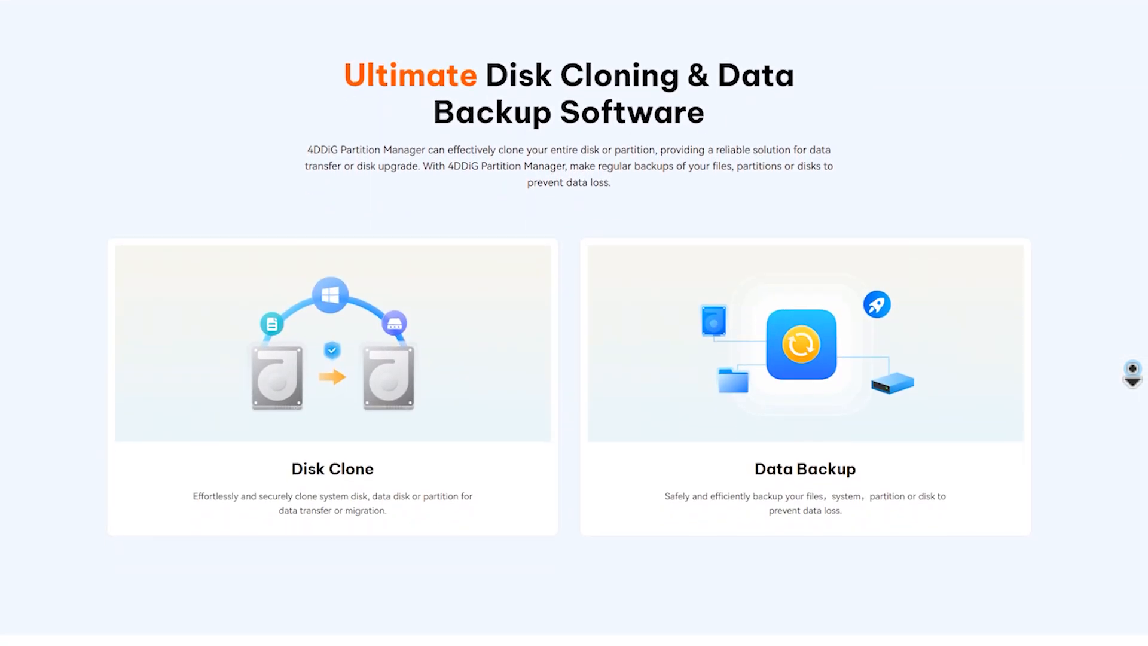
{"action": "scroll", "scroll_direction": "down", "scroll_amount": 3}
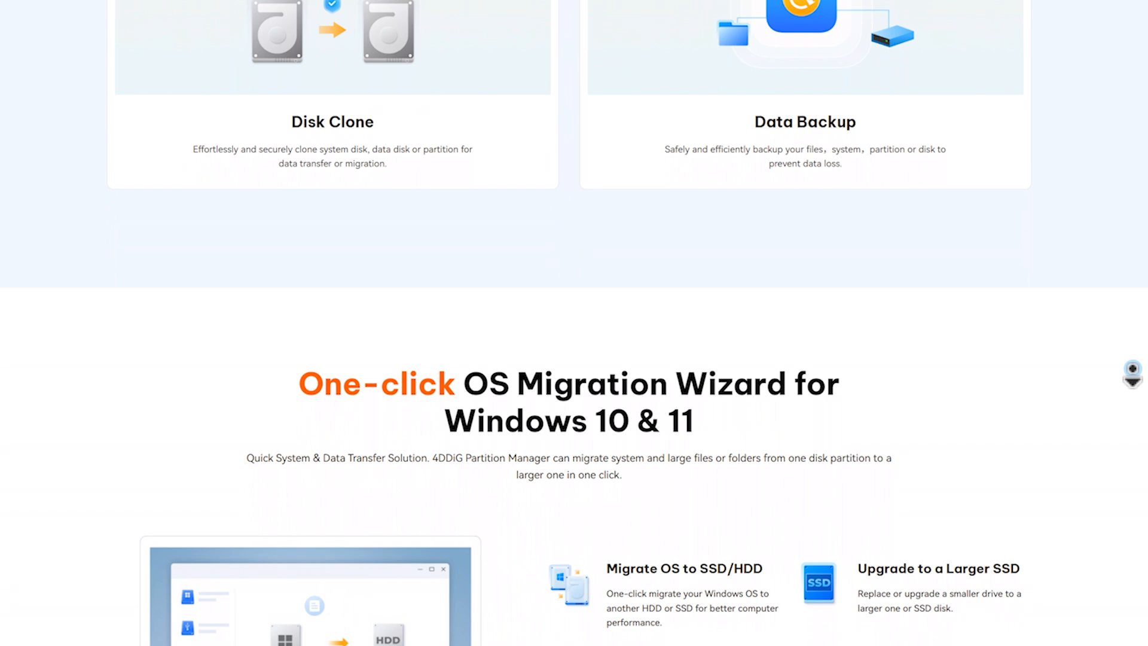
{"action": "scroll", "scroll_direction": "down", "scroll_amount": 3}
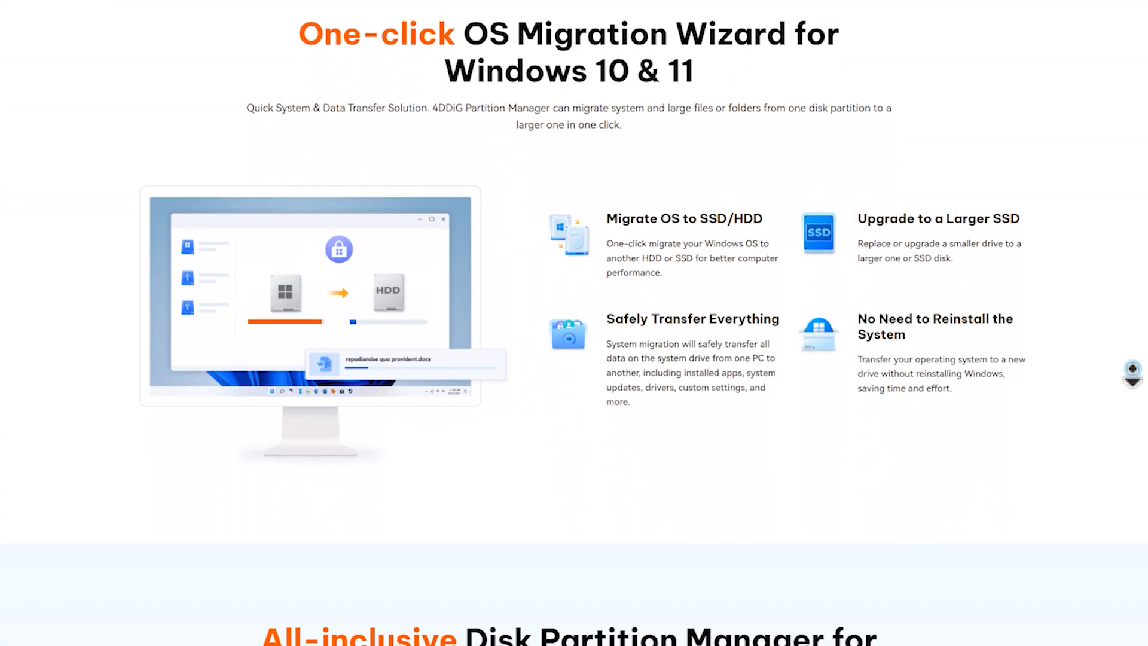
{"action": "scroll", "scroll_direction": "down", "scroll_amount": 3}
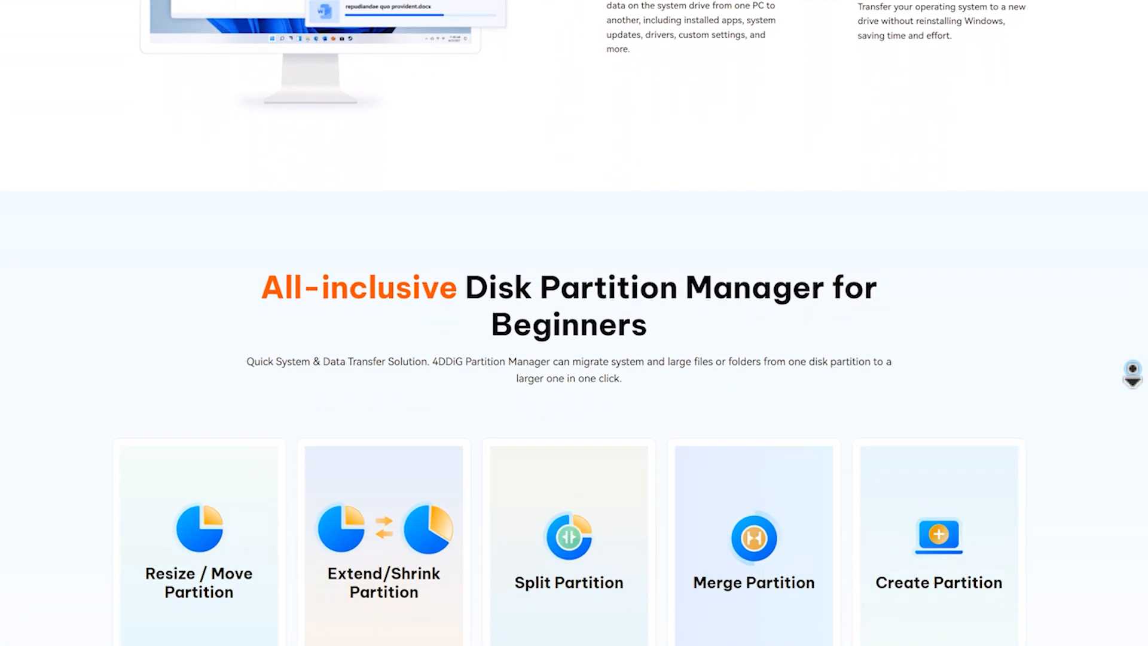
{"action": "scroll", "scroll_direction": "down", "scroll_amount": 3}
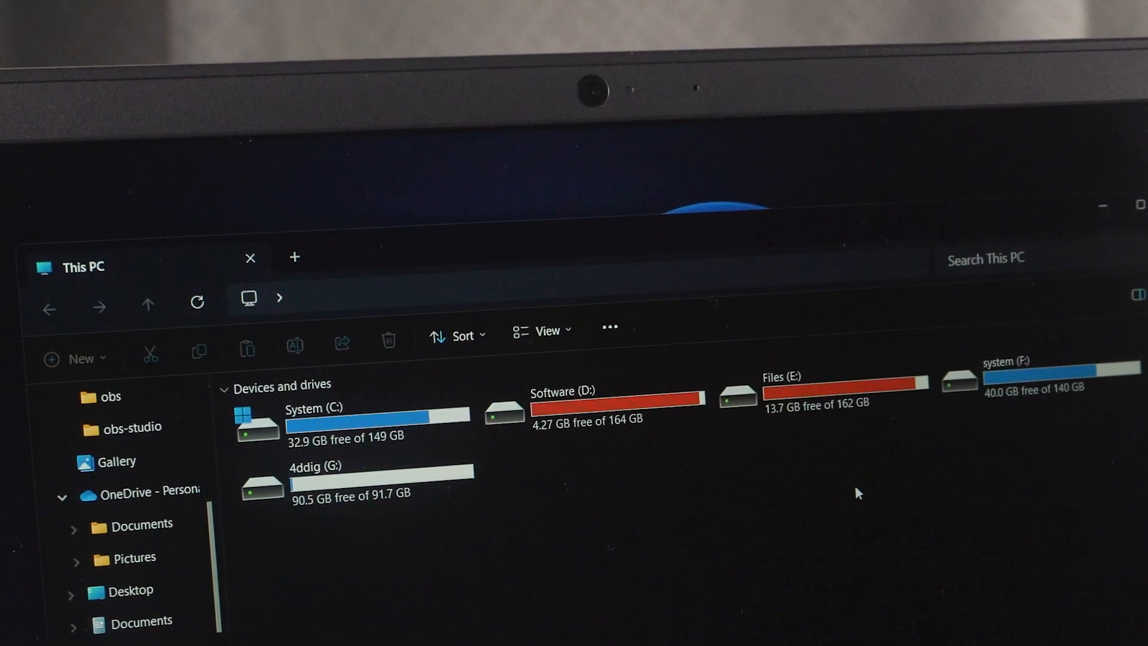
{"action": "scroll", "scroll_direction": "down", "scroll_amount": 3}
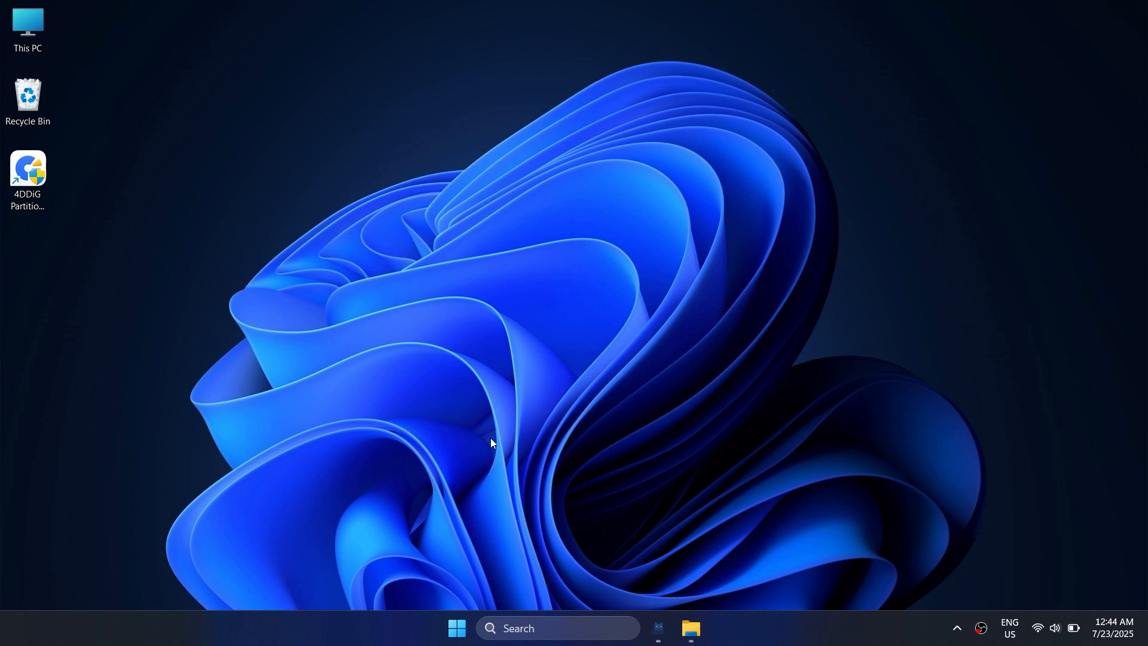
- Launch 4DDiG Partition Manager, browse Backup and Convert Disk, then return to Clone Partition
{"action": "double_click", "coordinate": [27, 168]}
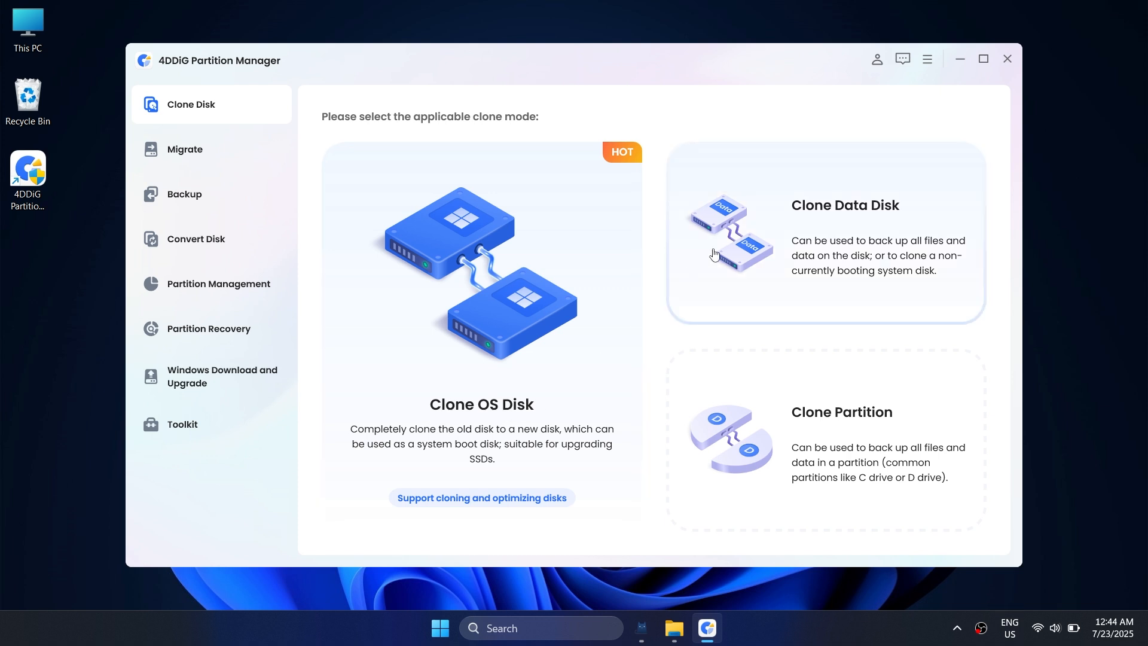
{"action": "mouse_move", "coordinate": [811, 394]}
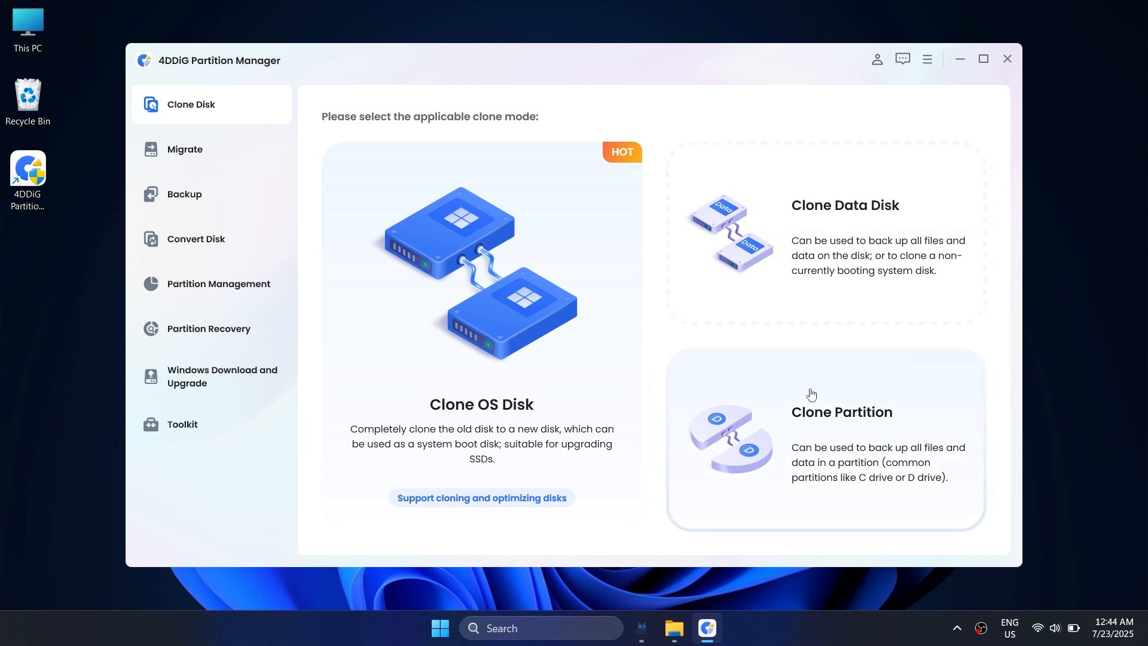
{"action": "left_click", "coordinate": [183, 194]}
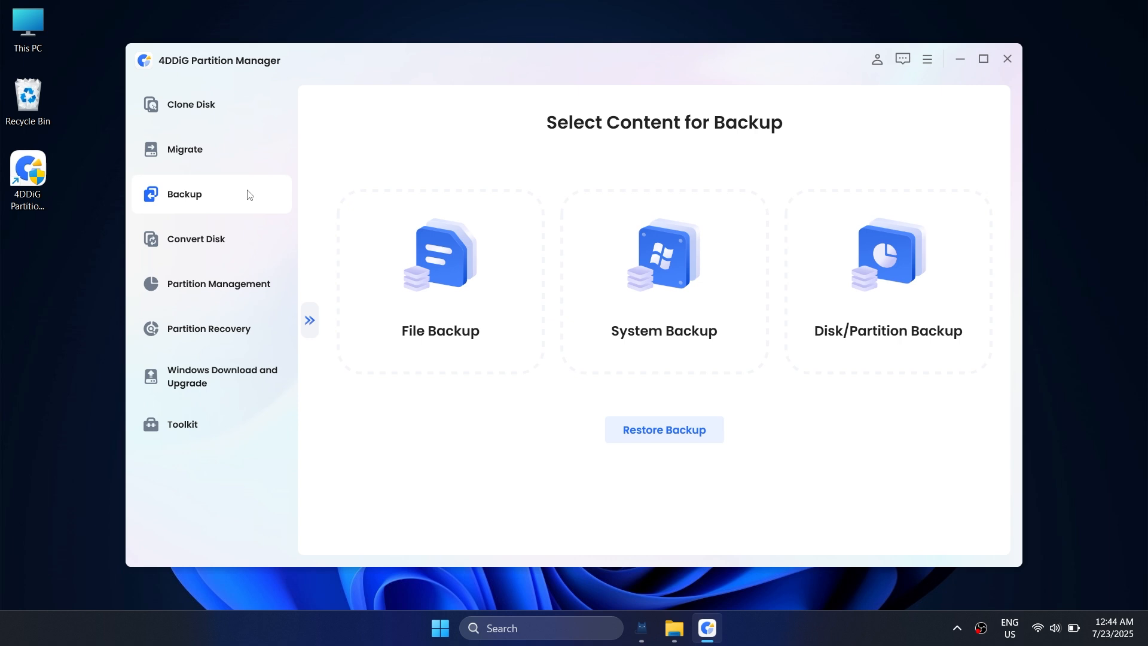
{"action": "left_click", "coordinate": [196, 238]}
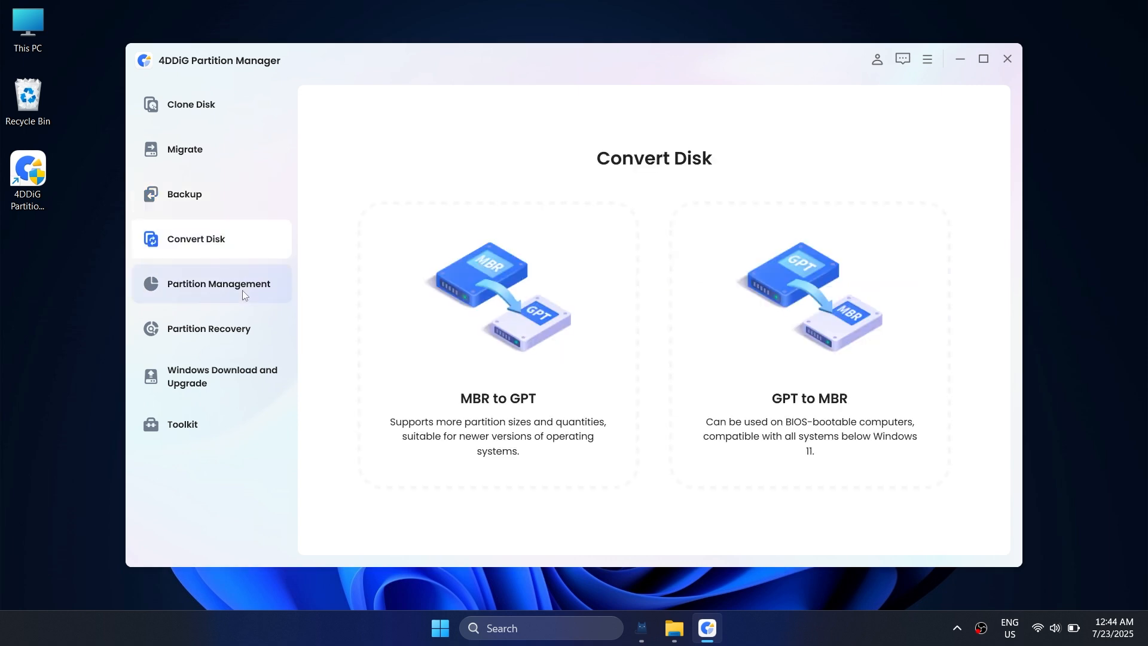
{"action": "left_click", "coordinate": [191, 104]}
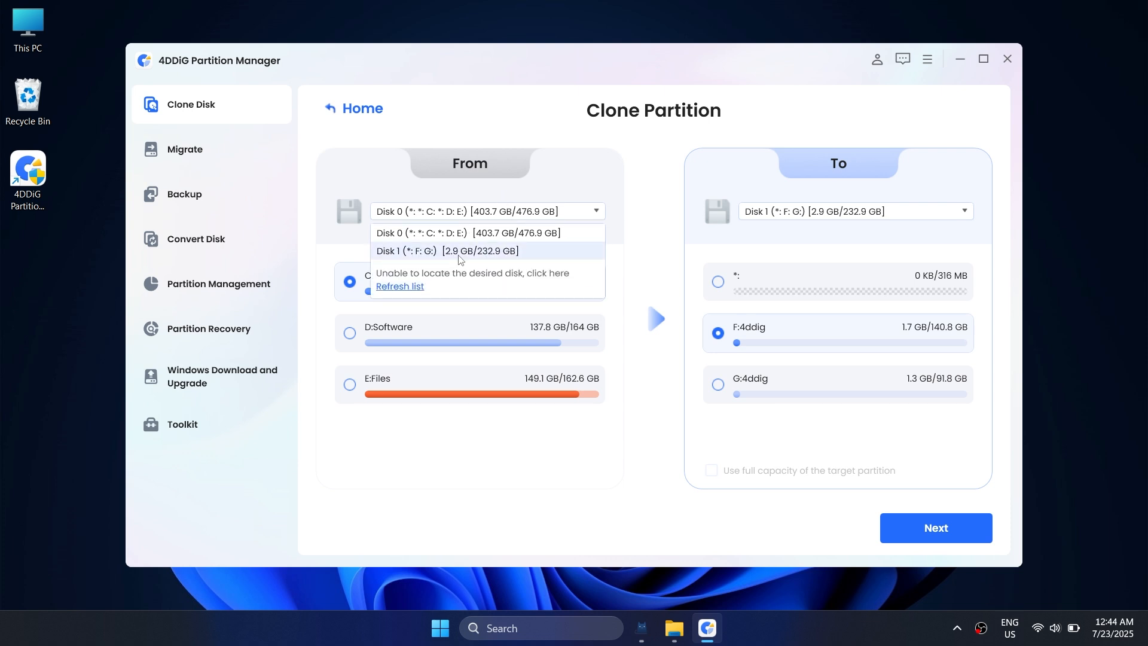
- Pick G:4ddig on Disk 1 as source, preview cloning onto F:4ddig, and start
{"action": "left_click", "coordinate": [445, 250]}
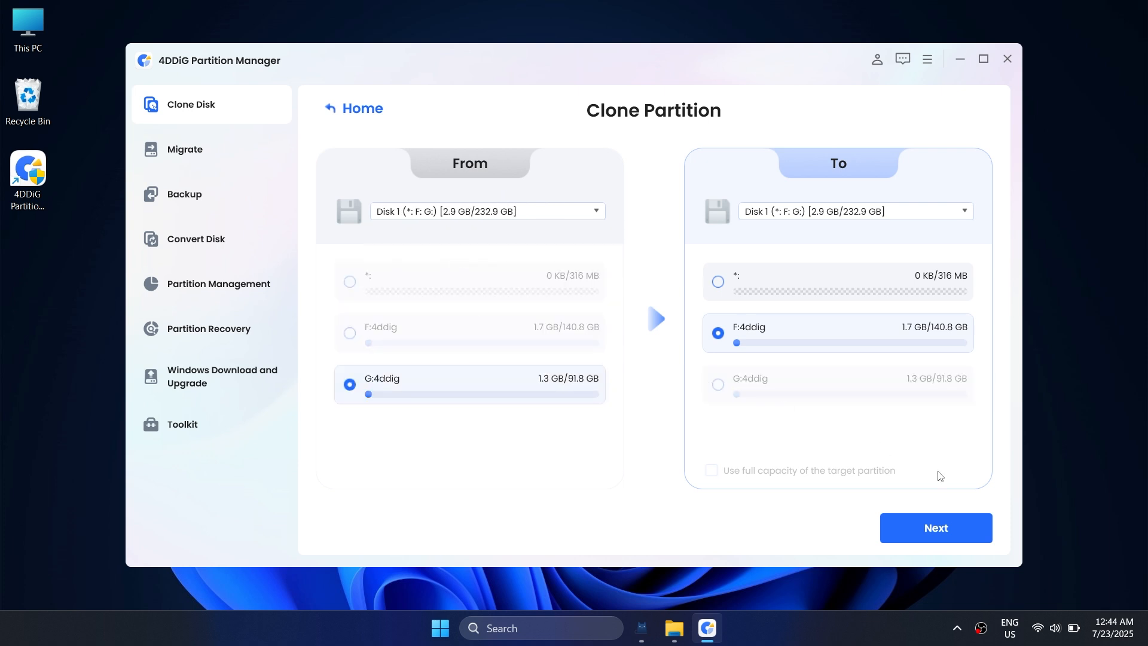
{"action": "left_click", "coordinate": [935, 528]}
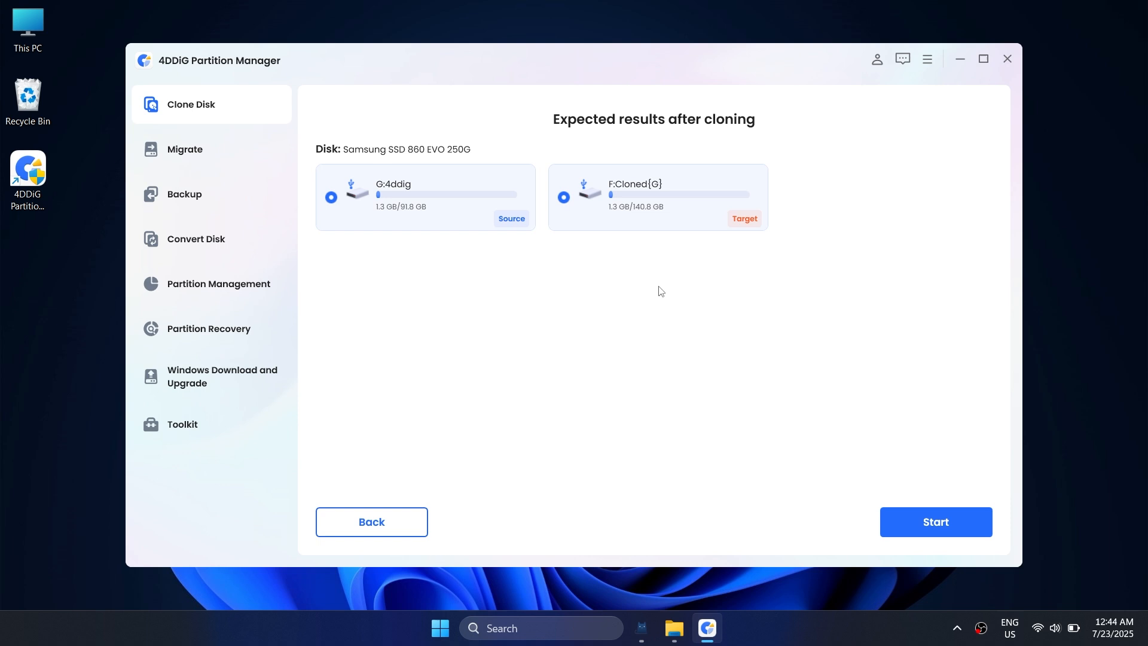
{"action": "mouse_move", "coordinate": [577, 247]}
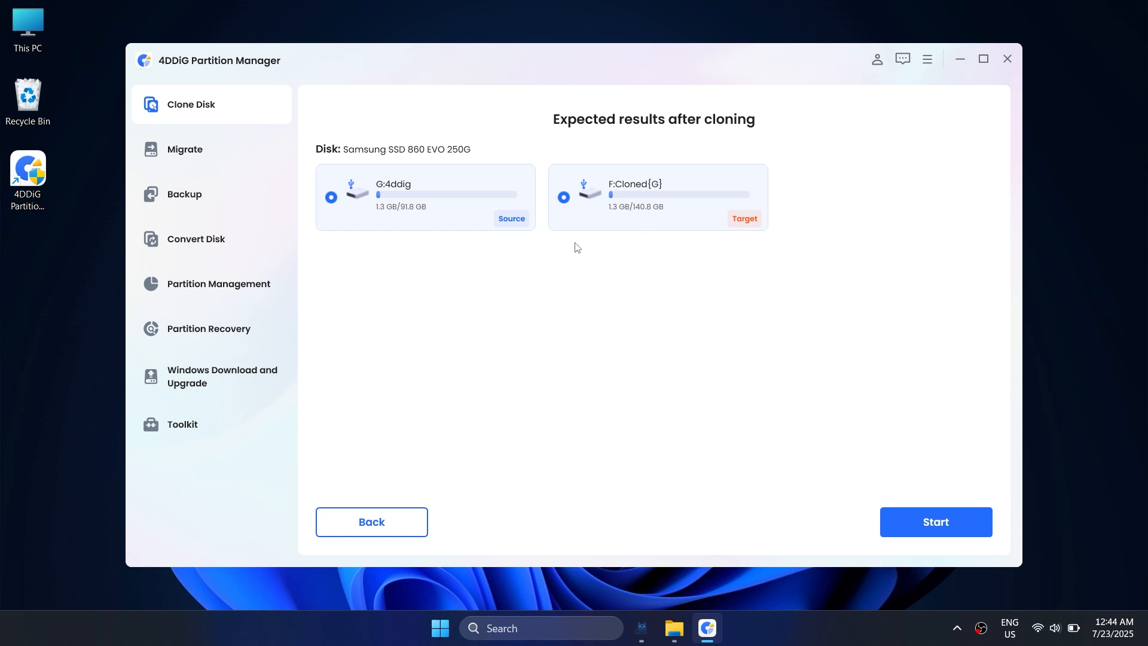
{"action": "left_click", "coordinate": [935, 521]}
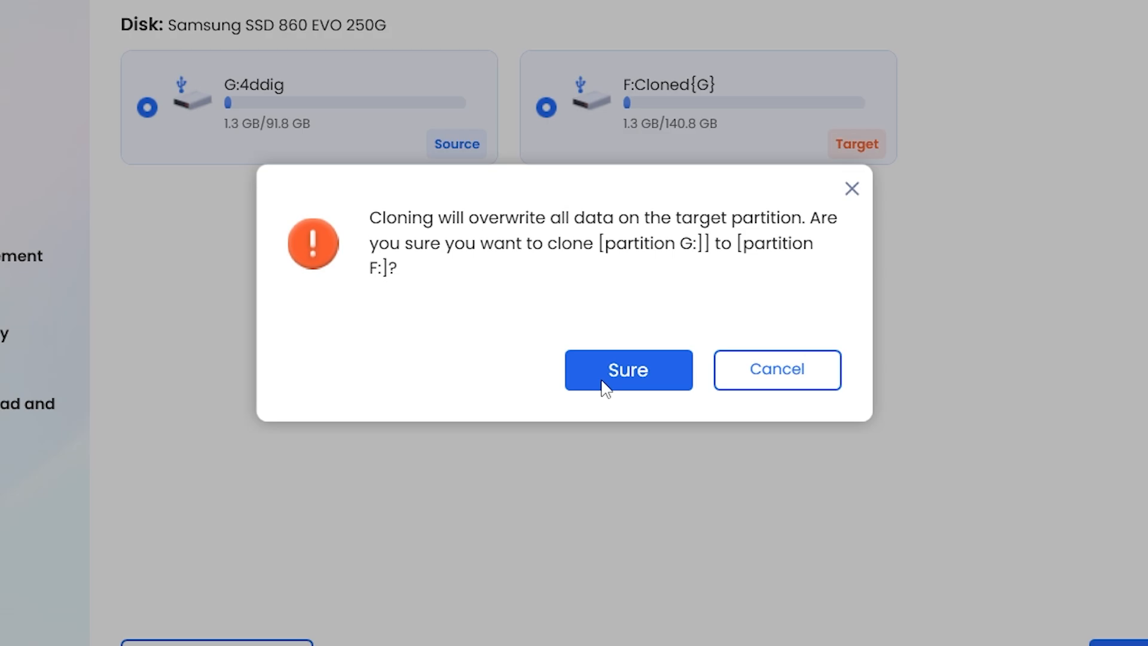
- Confirm the warning to overwrite partition F: and start the clone
{"action": "left_click", "coordinate": [627, 370]}
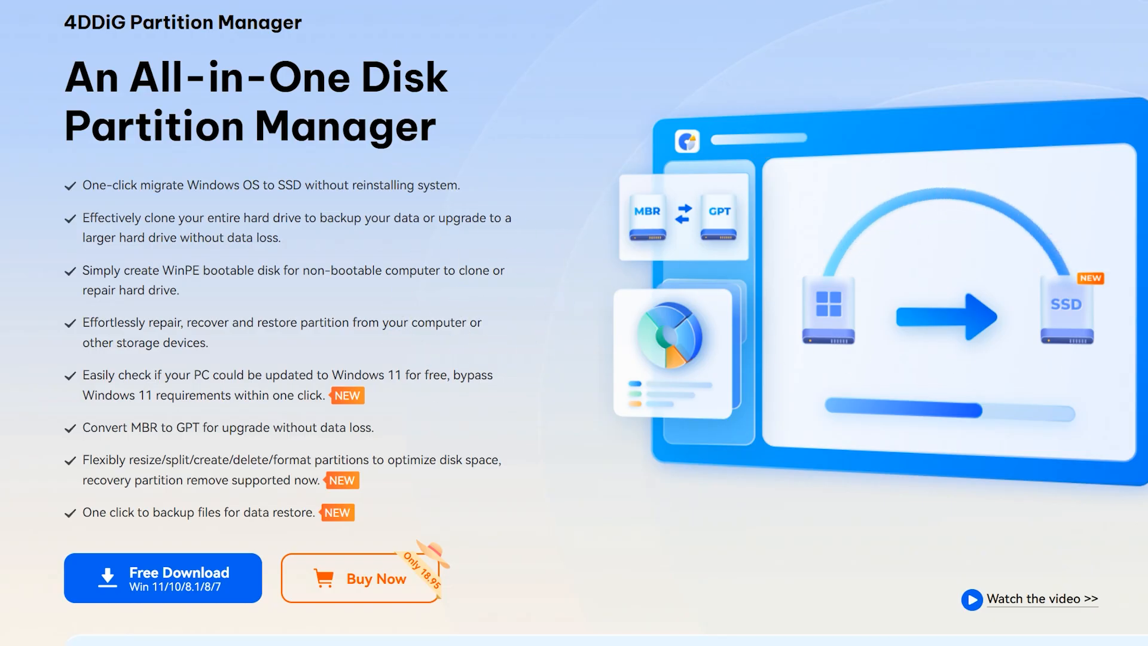
{"action": "scroll", "scroll_direction": "down", "scroll_amount": 3}
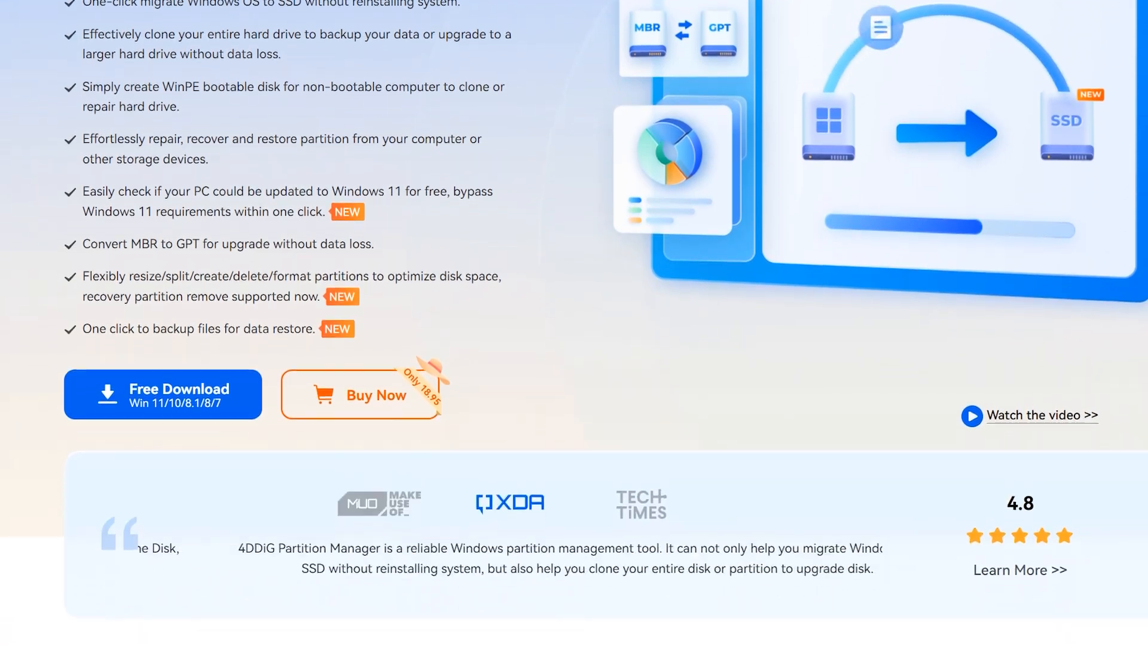